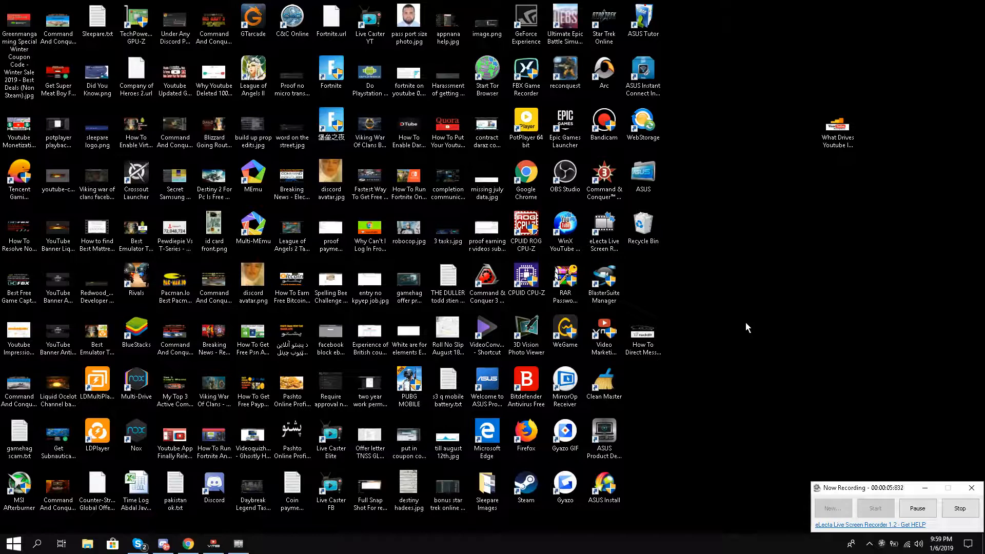
pyautogui.moveTo(747, 322)
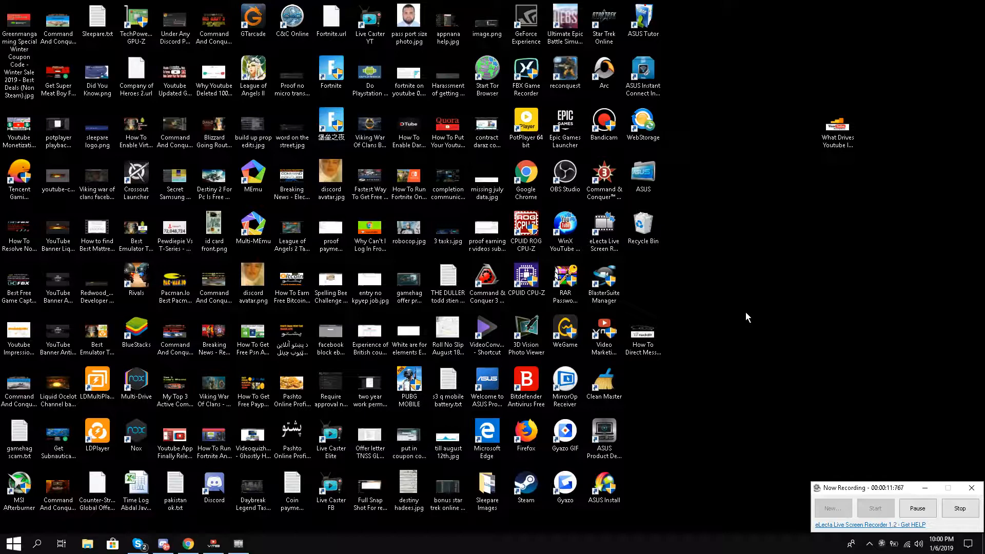
pyautogui.moveTo(686, 415)
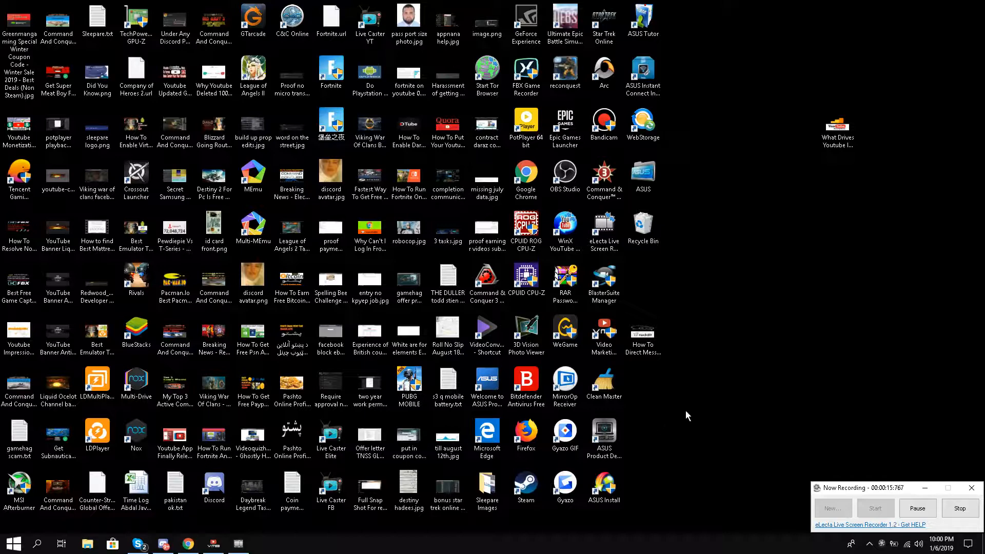
pyautogui.moveTo(705, 249)
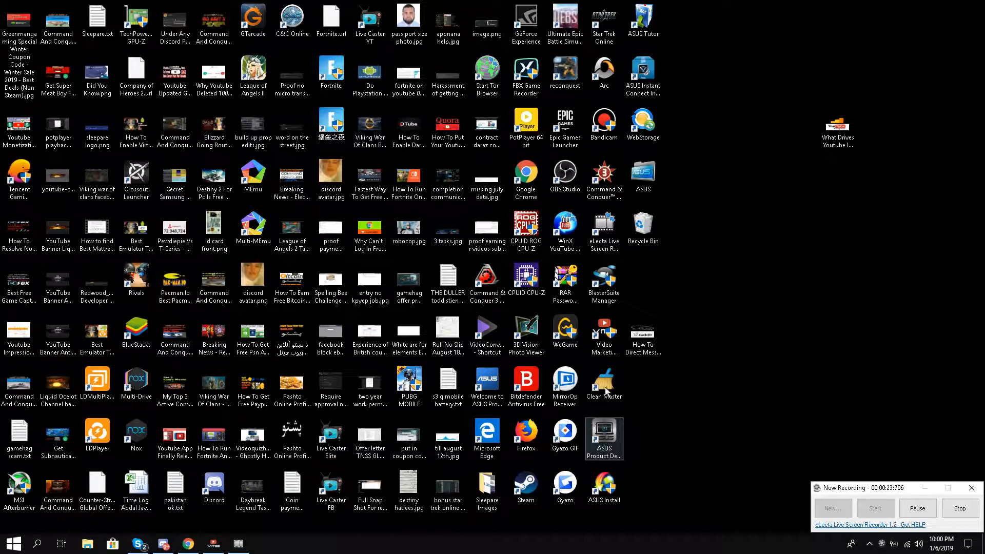
pyautogui.moveTo(149, 528)
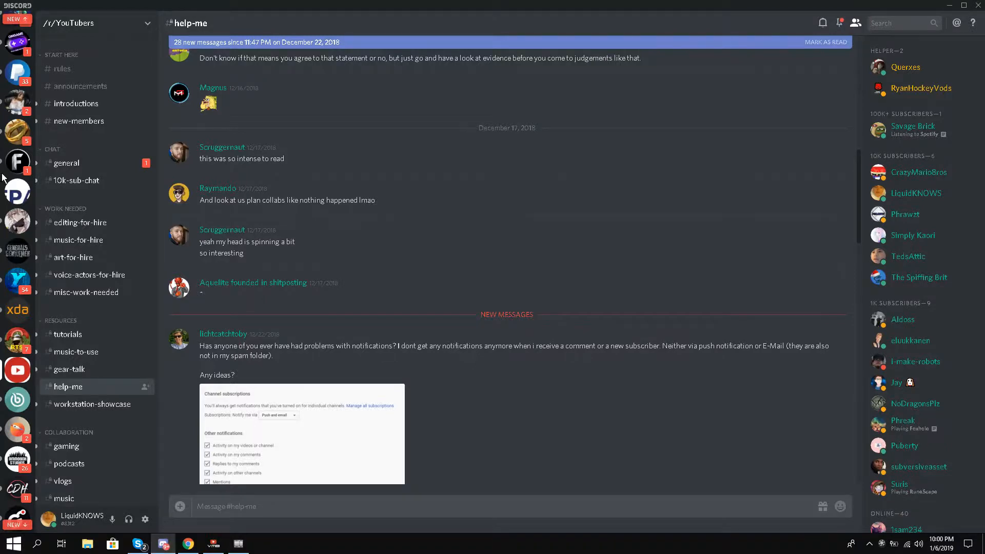
pyautogui.moveTo(17, 162)
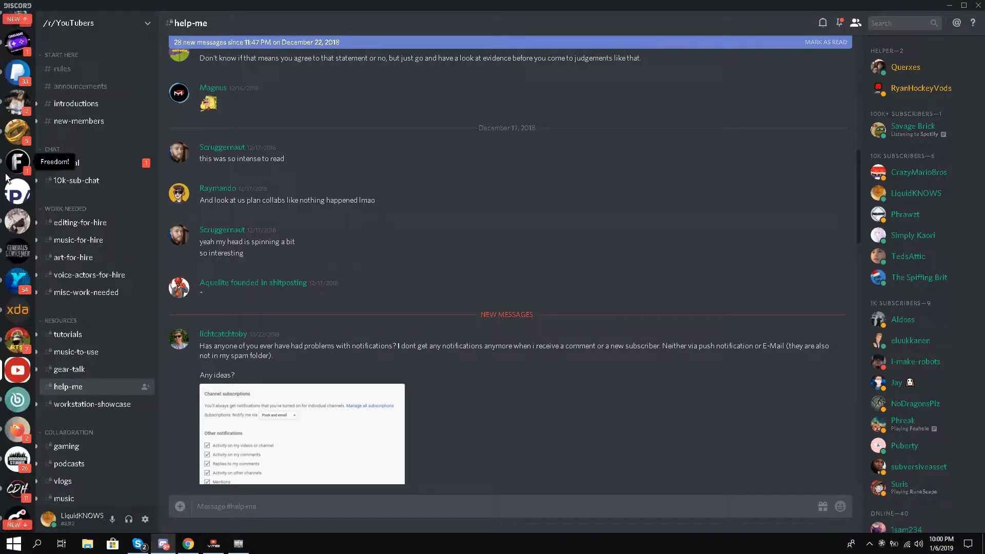
# Switch to the general channel of the YouTubers server after browsing the list.
pyautogui.scroll(-3)
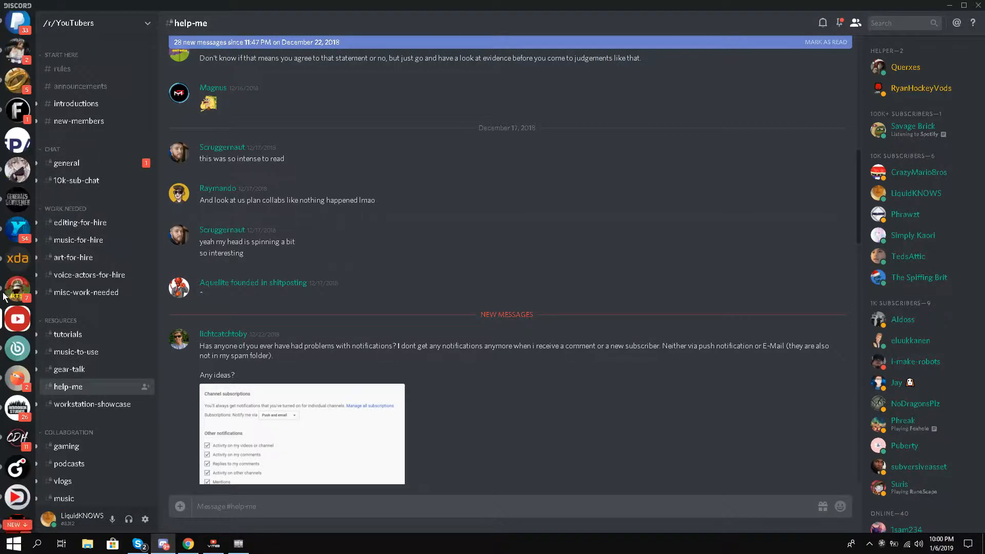
pyautogui.moveTo(16, 318)
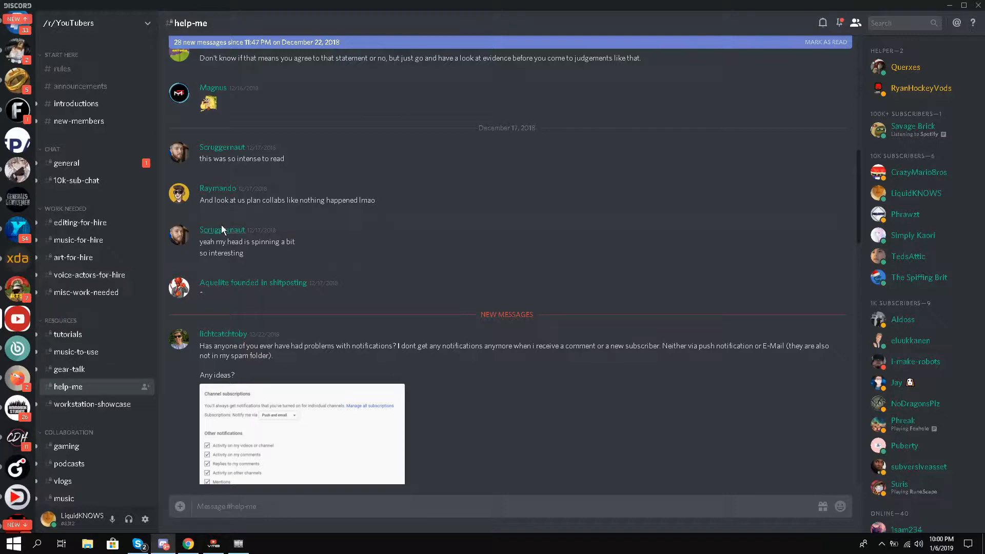
pyautogui.scroll(3)
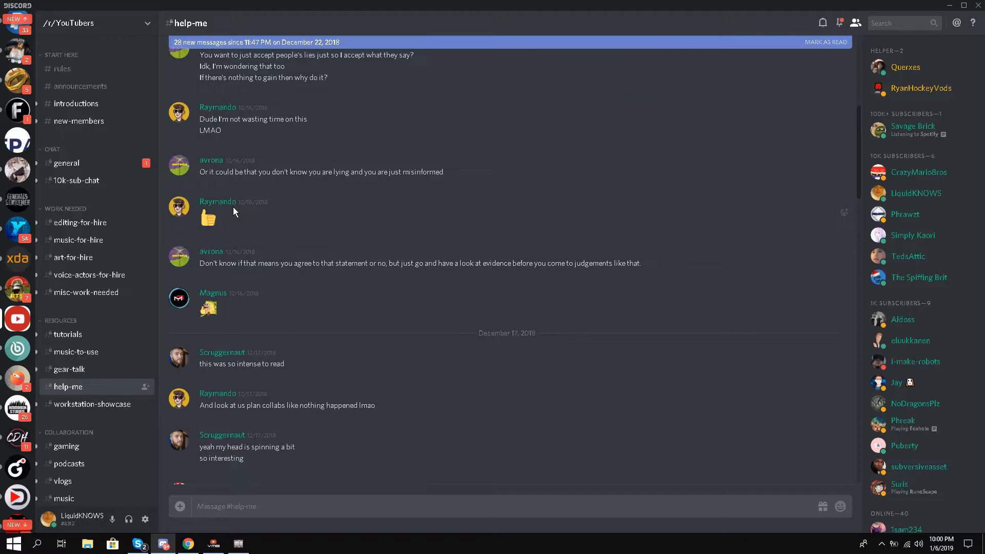
pyautogui.scroll(3)
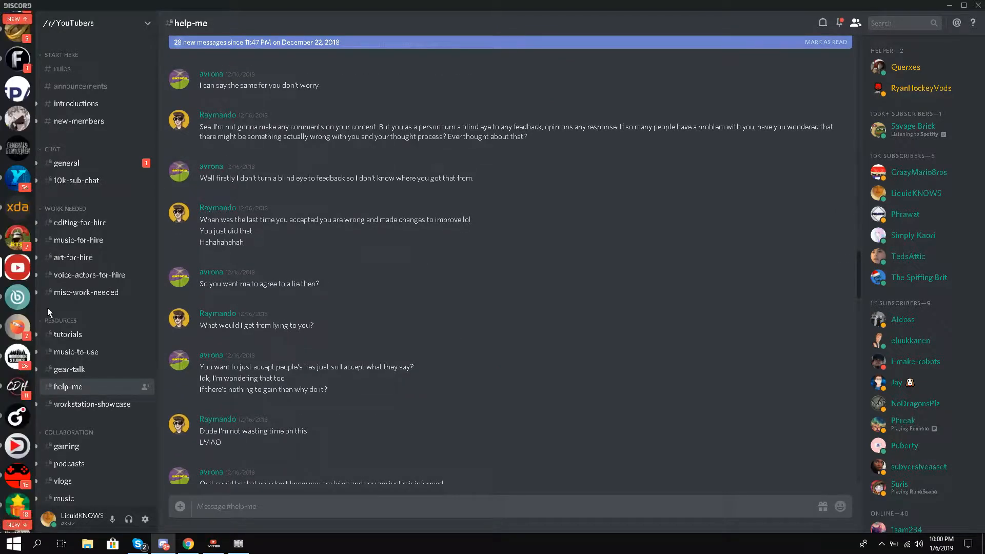
pyautogui.moveTo(131, 68)
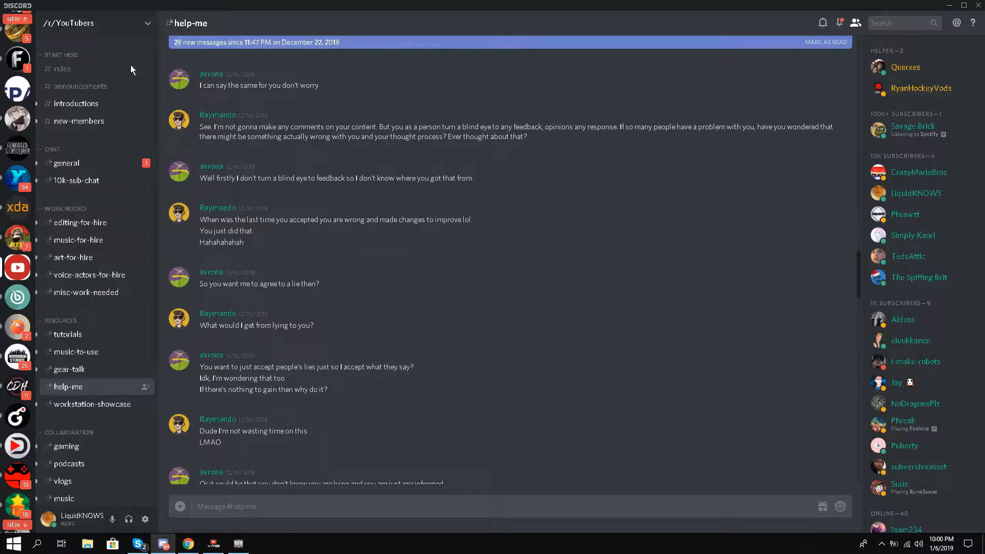
pyautogui.scroll(3)
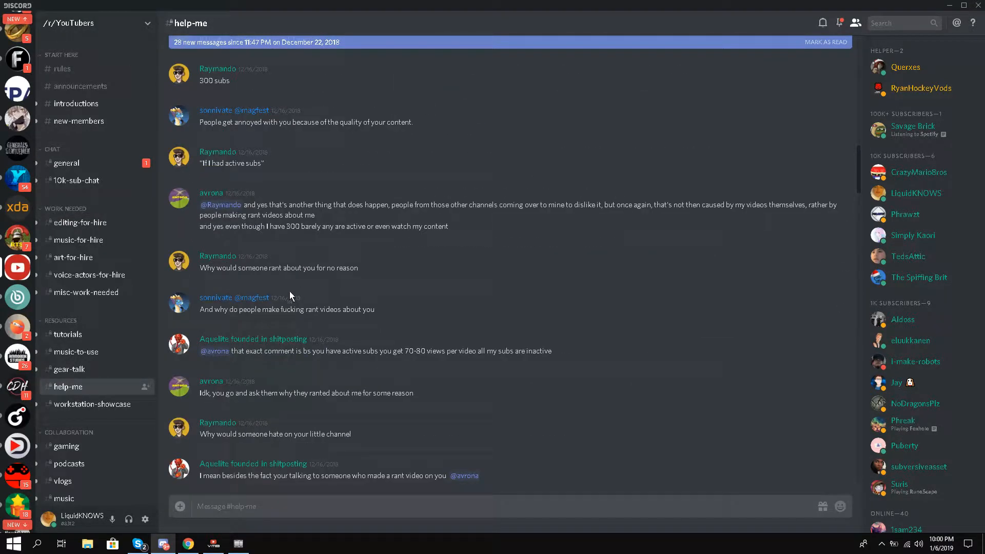
pyautogui.moveTo(118, 162)
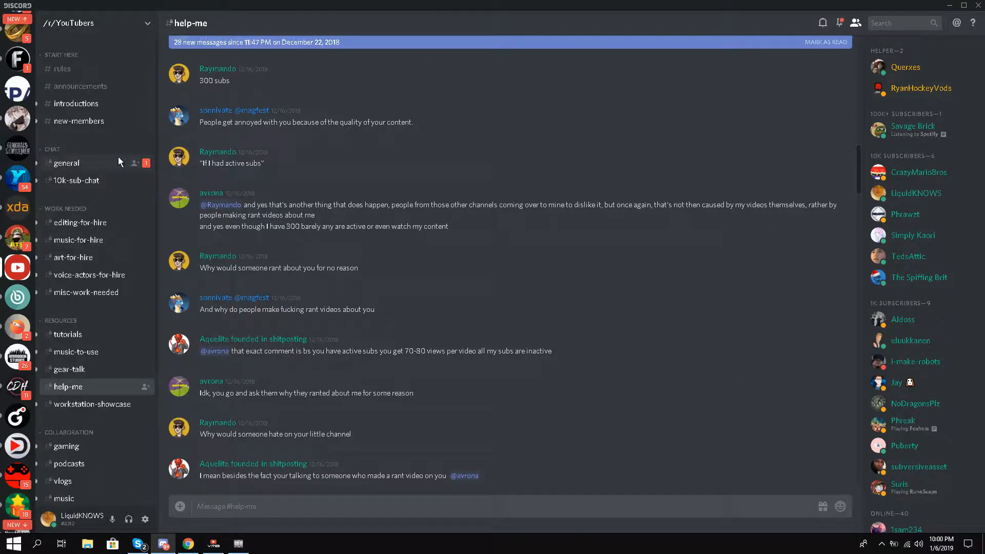
pyautogui.click(66, 163)
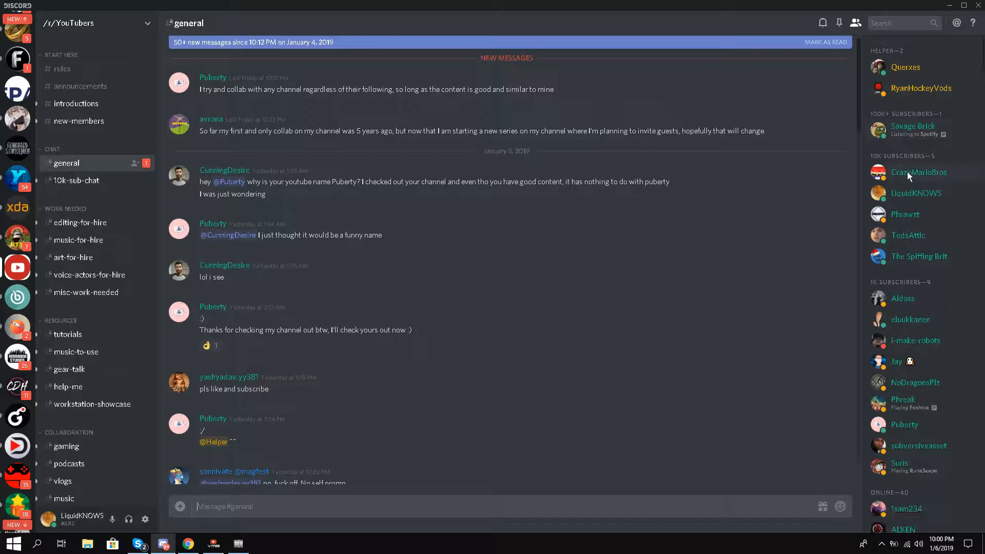
pyautogui.scroll(-3)
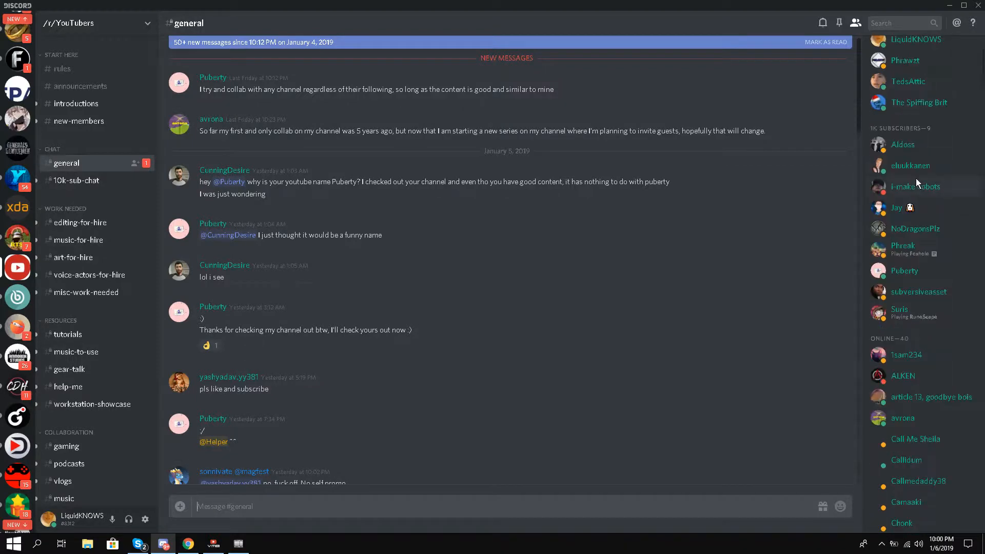
pyautogui.scroll(3)
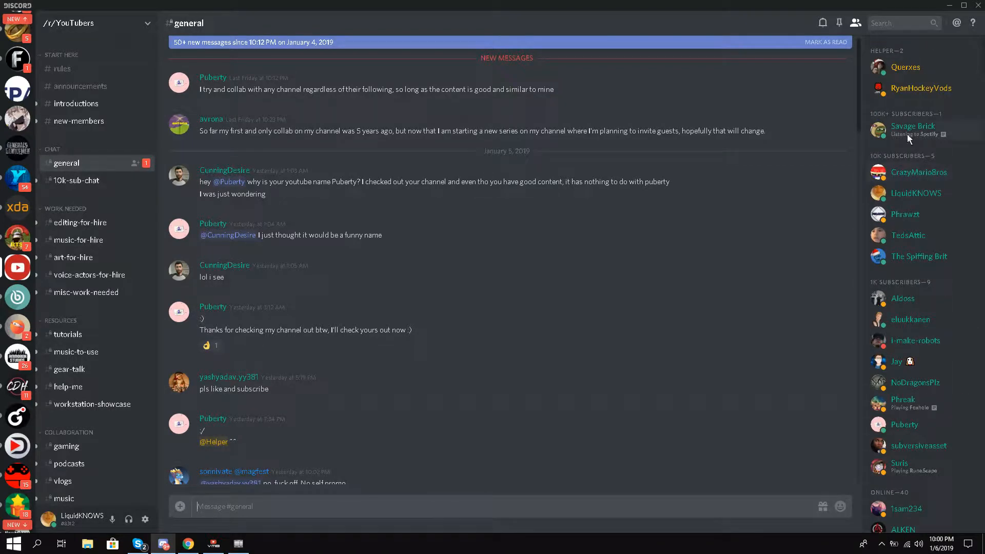
pyautogui.moveTo(910, 119)
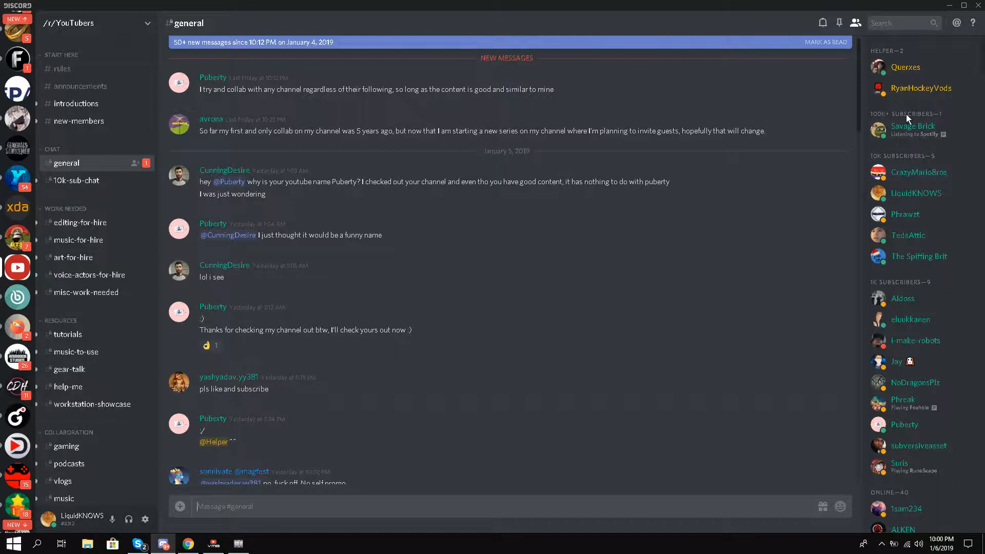
pyautogui.moveTo(927, 320)
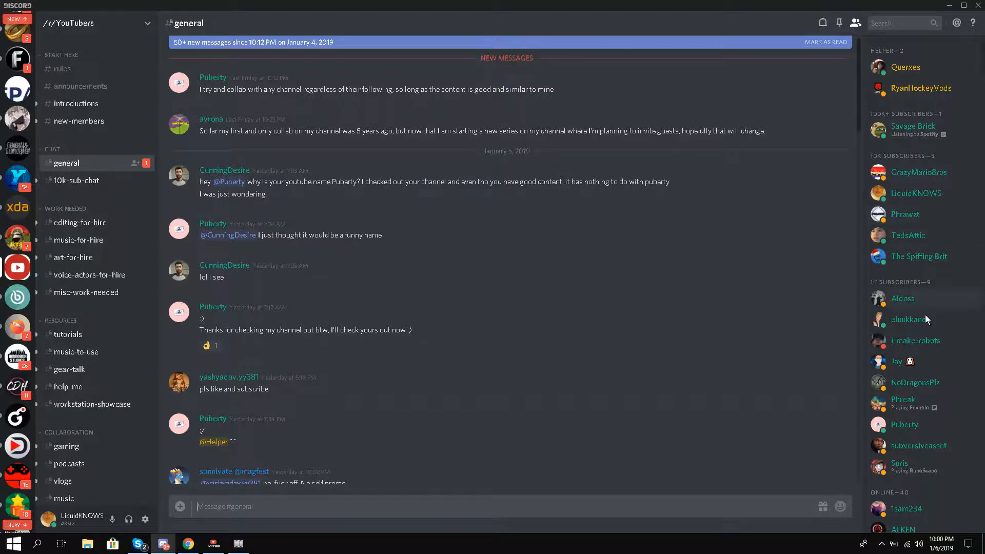
pyautogui.scroll(-3)
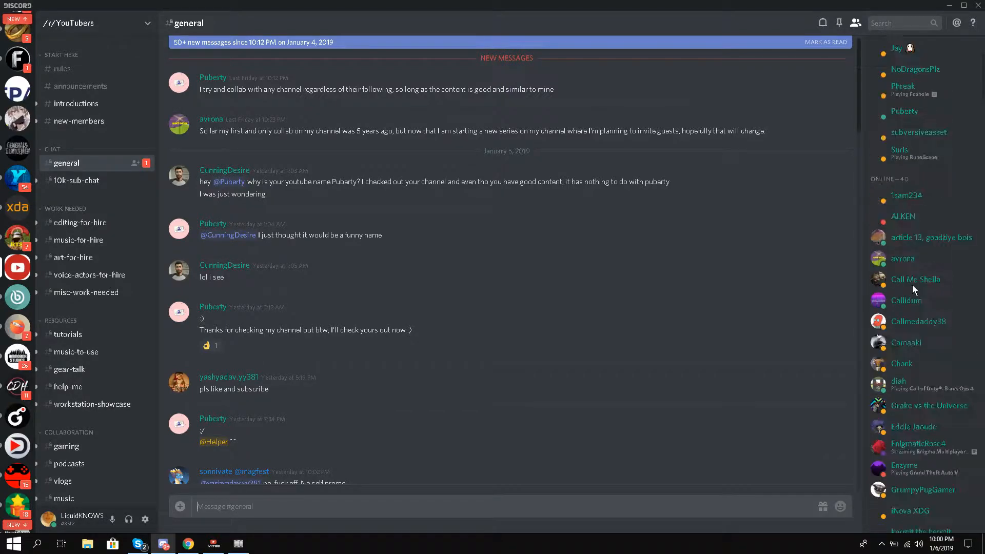
pyautogui.moveTo(711, 292)
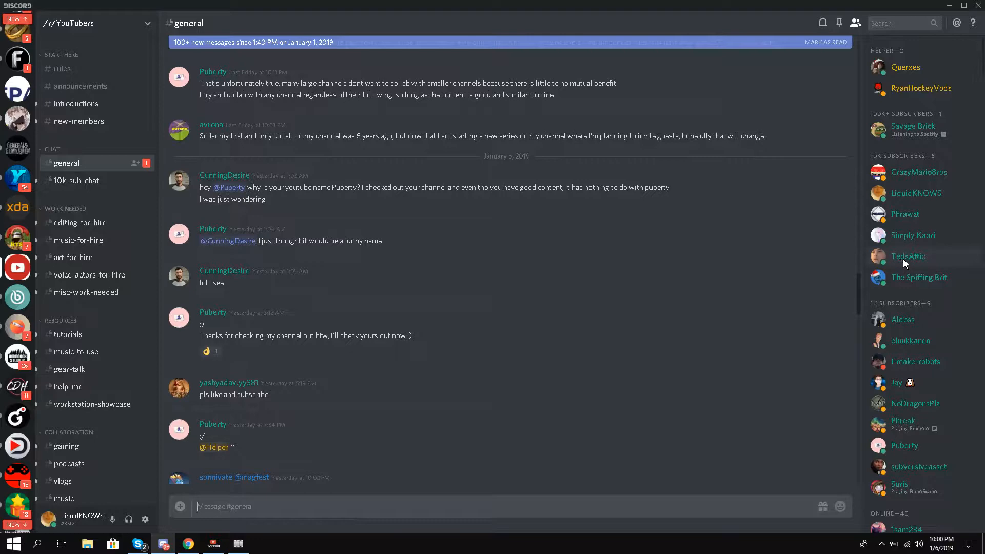
pyautogui.scroll(-3)
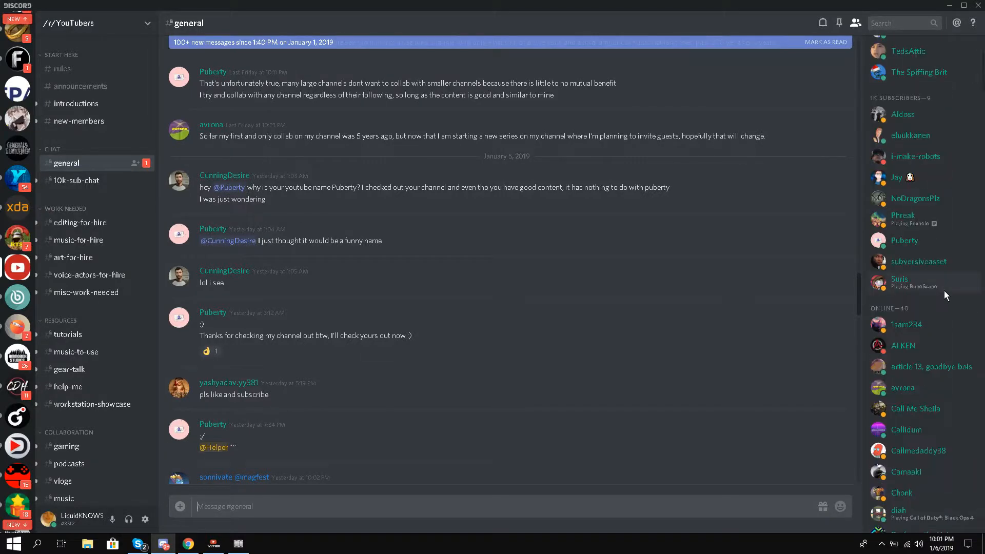
pyautogui.scroll(-3)
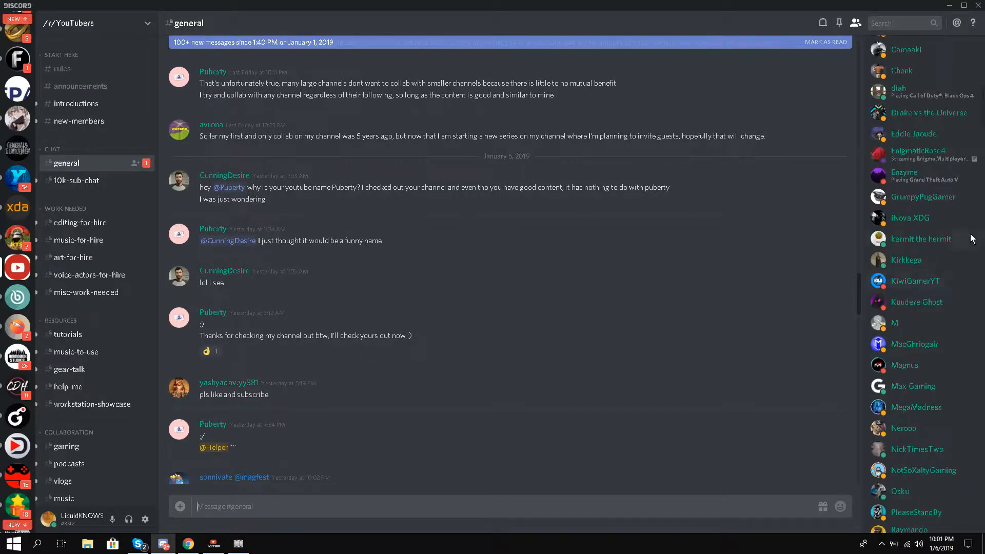
pyautogui.scroll(-3)
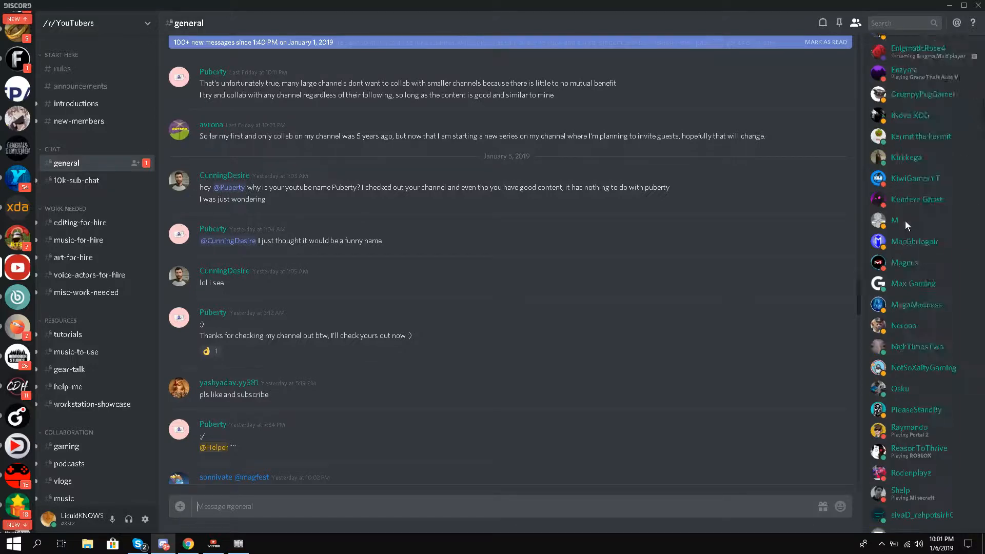
pyautogui.scroll(3)
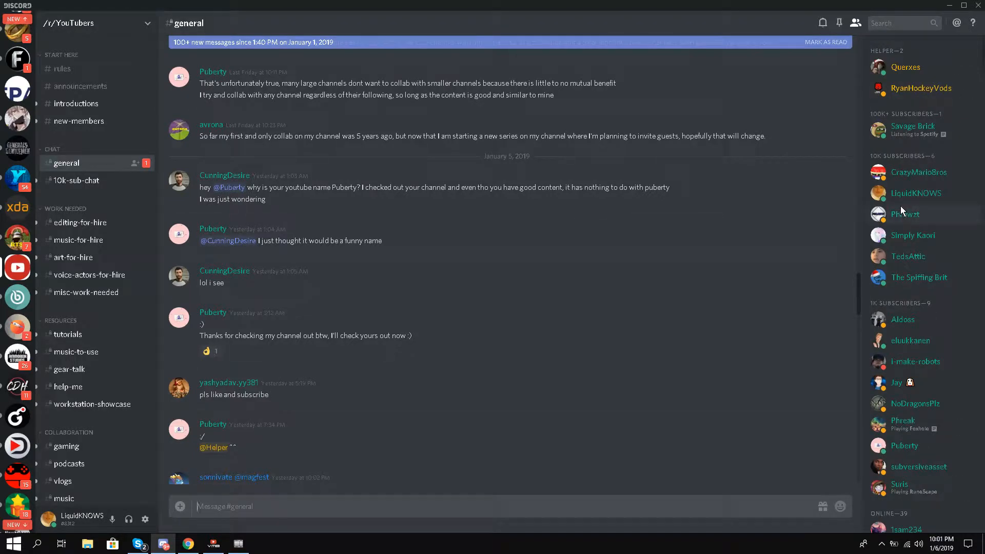
pyautogui.moveTo(915, 193)
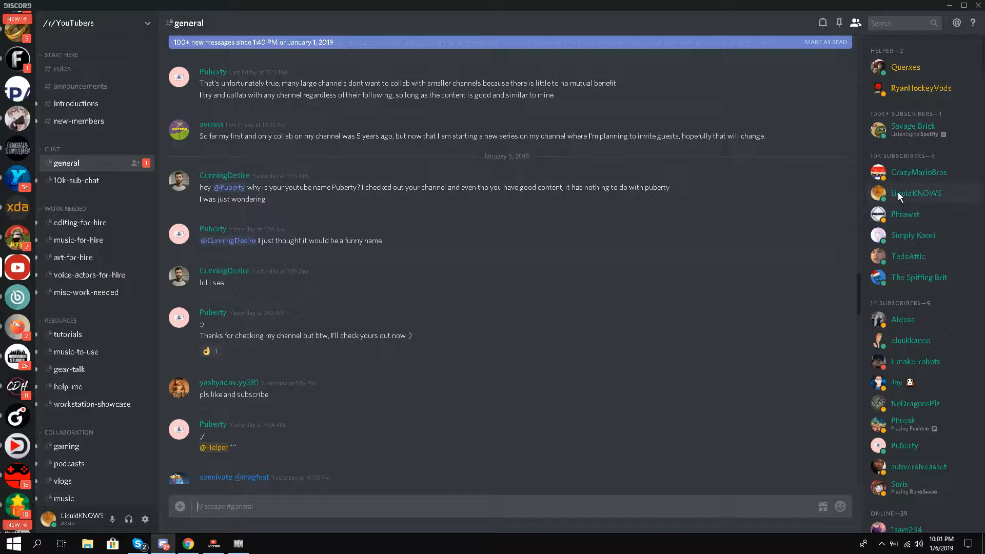
pyautogui.scroll(-3)
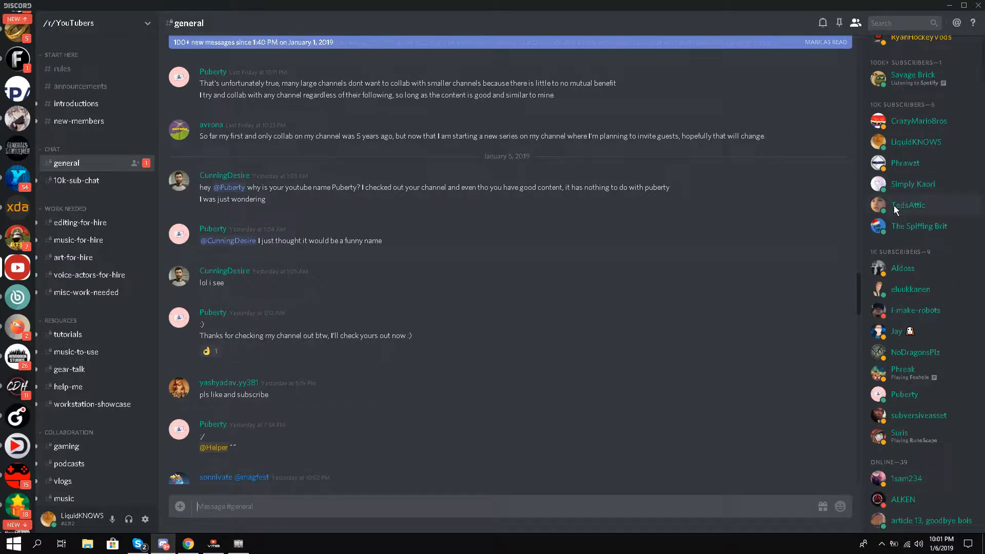
pyautogui.moveTo(903, 276)
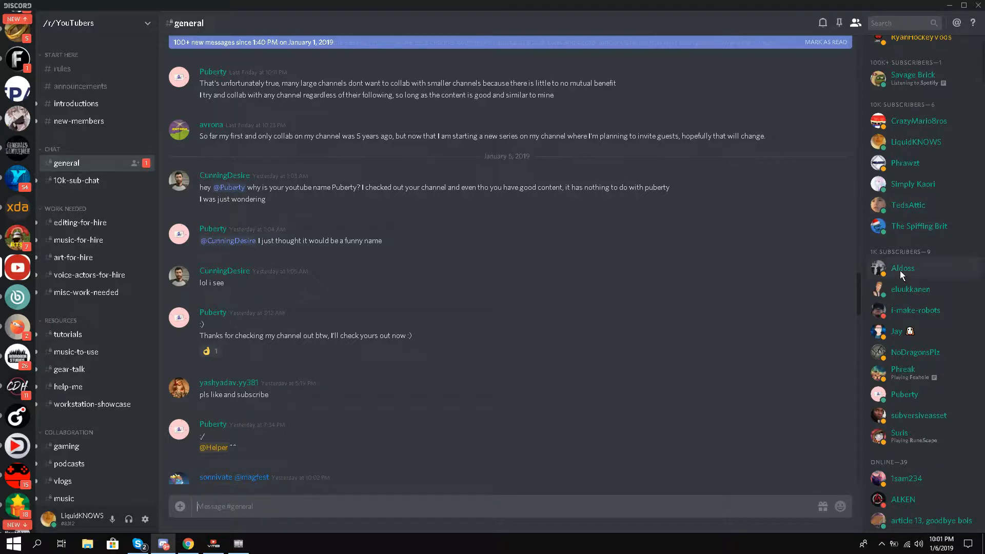
pyautogui.moveTo(905, 270)
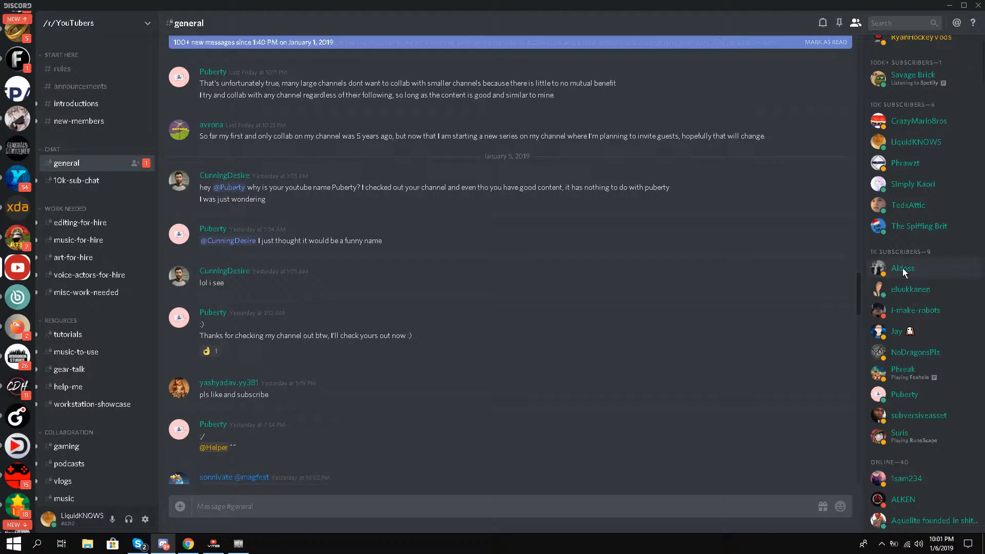
pyautogui.rightClick(903, 268)
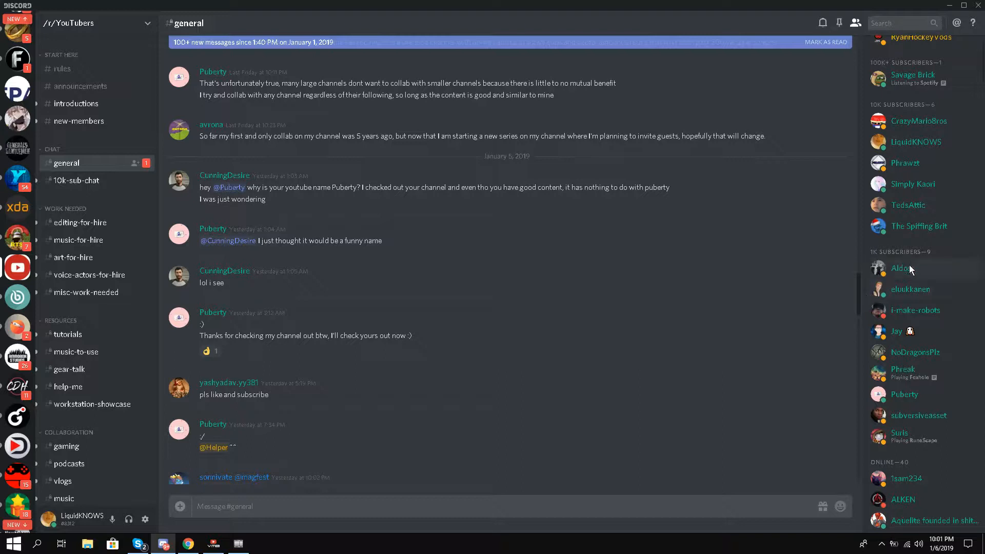
pyautogui.moveTo(904, 268)
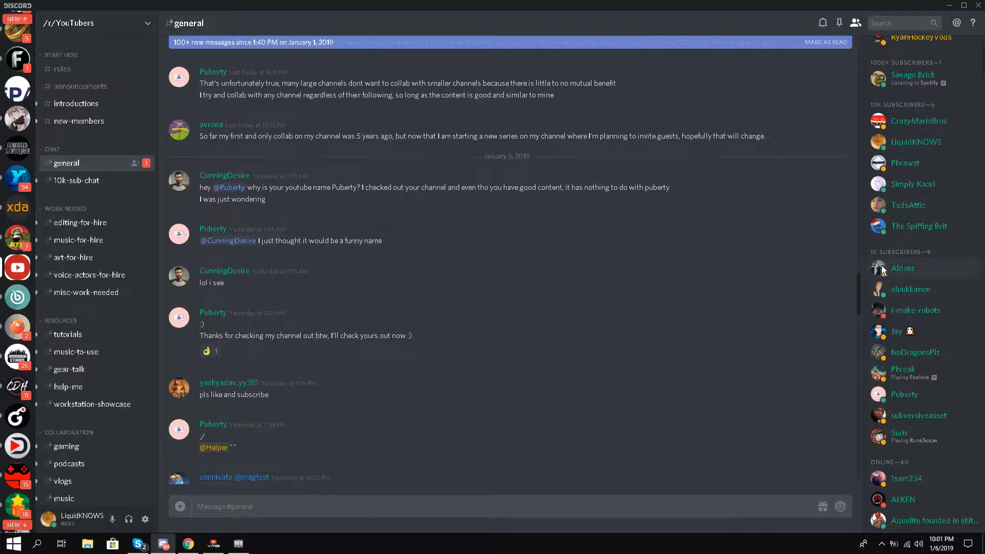
pyautogui.moveTo(885, 275)
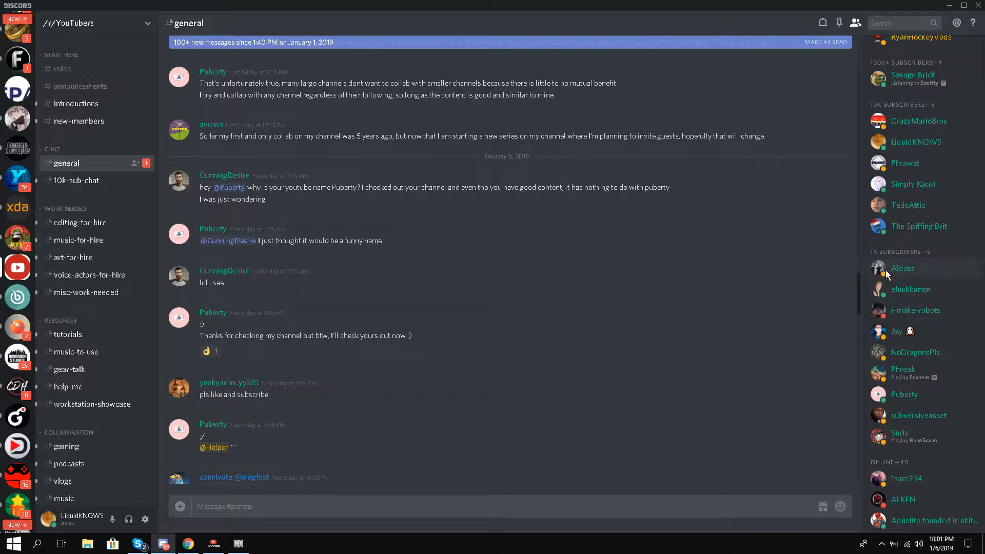
pyautogui.rightClick(903, 267)
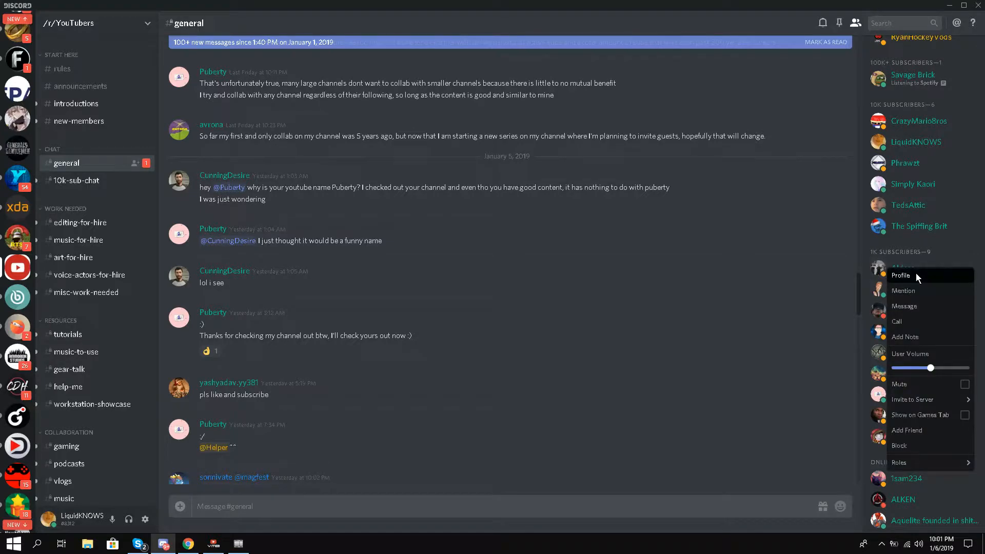
pyautogui.click(901, 275)
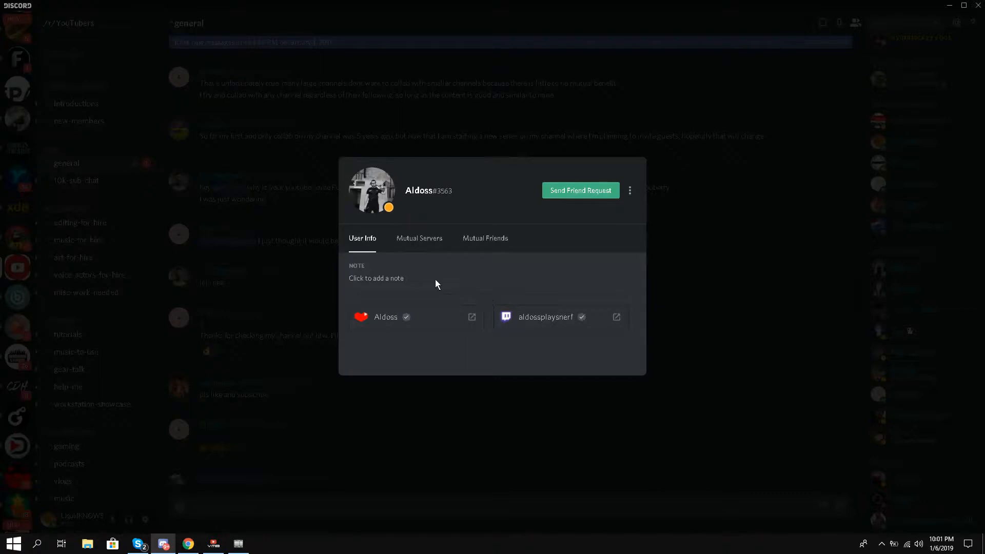
pyautogui.moveTo(402, 294)
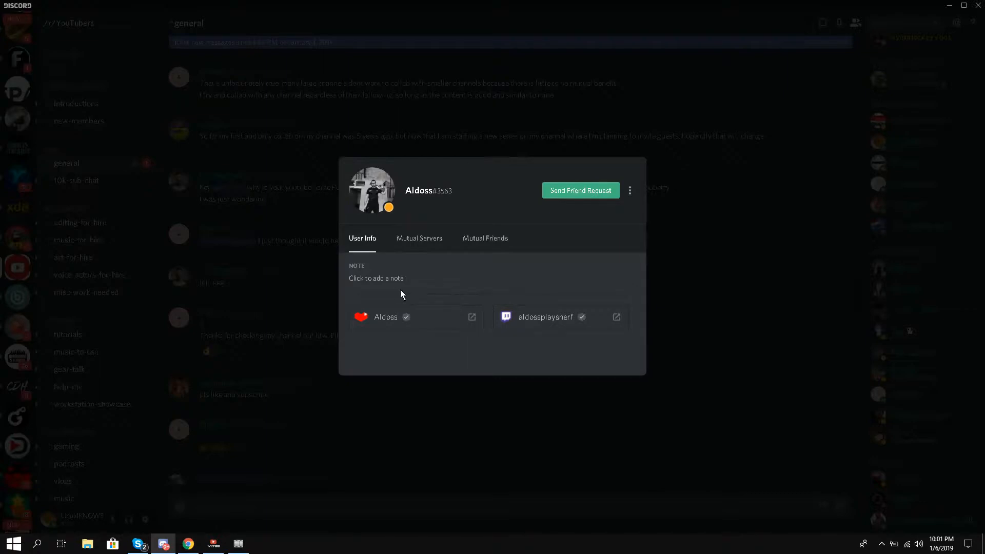
pyautogui.moveTo(373, 319)
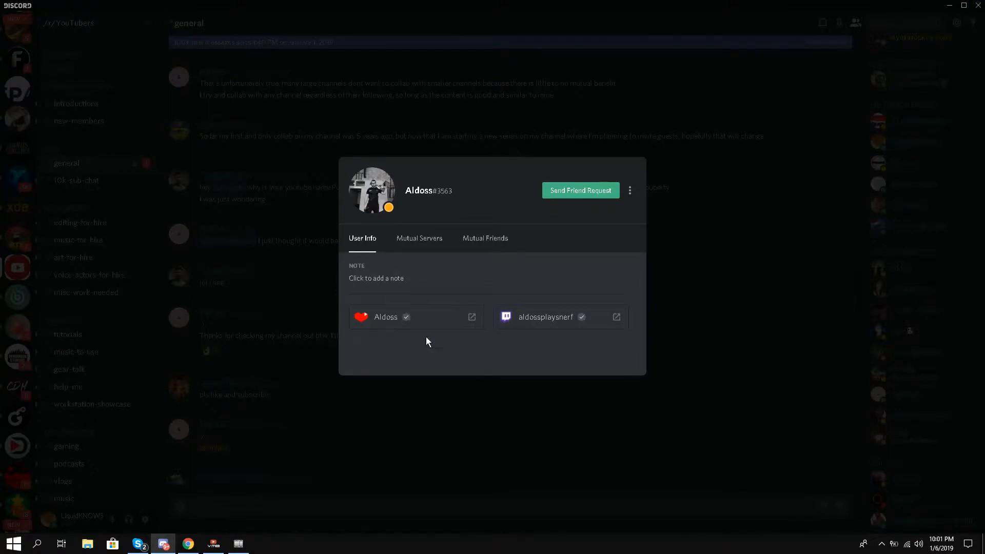
pyautogui.moveTo(476, 320)
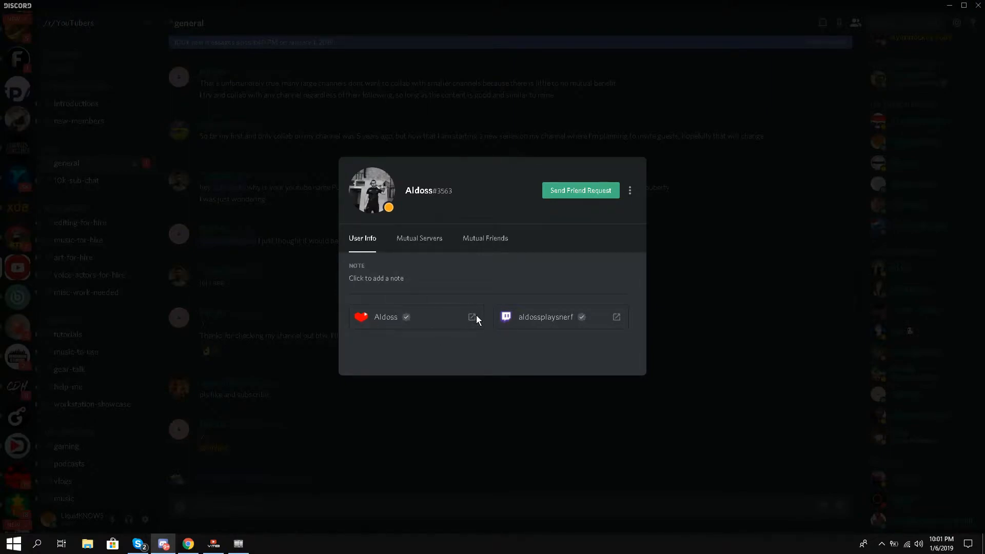
pyautogui.moveTo(479, 322)
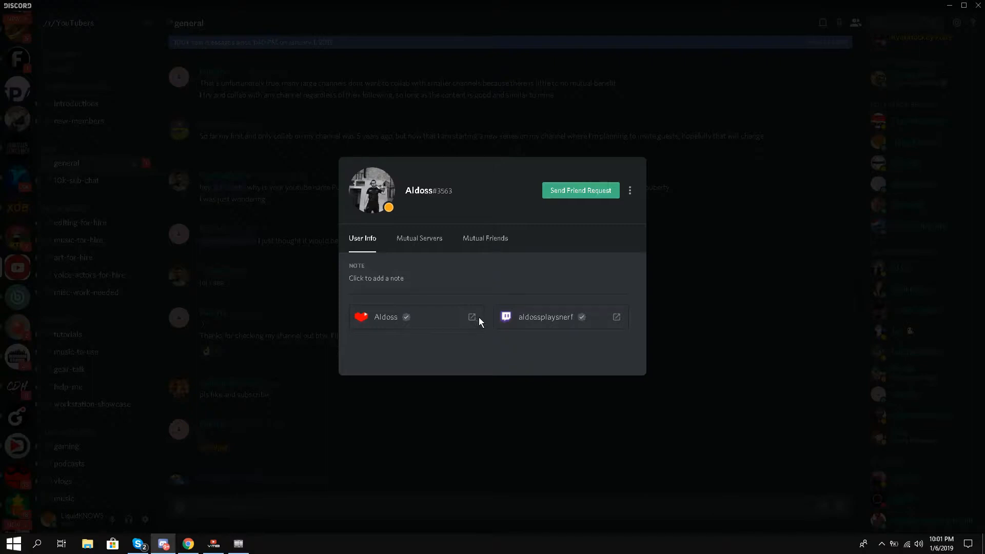
pyautogui.moveTo(470, 320)
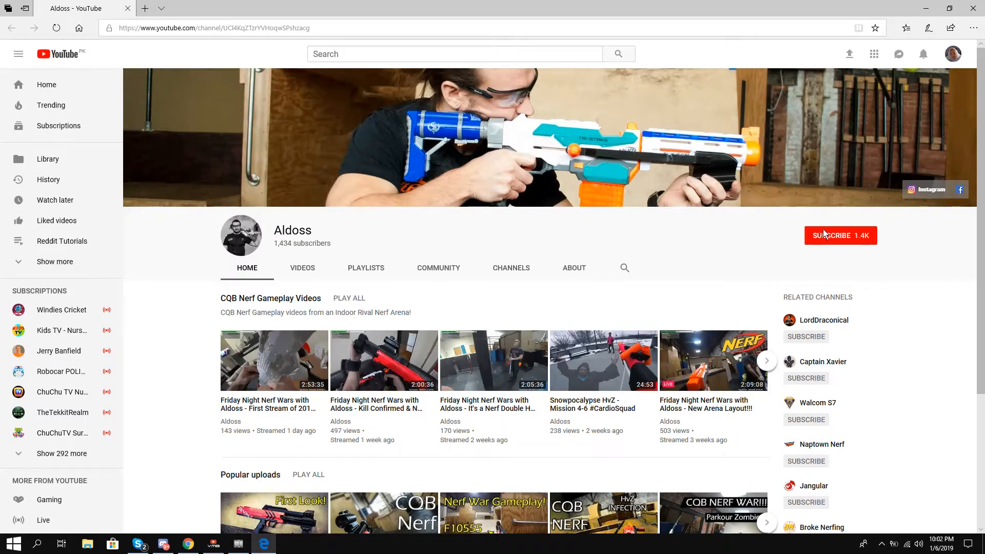
pyautogui.moveTo(819, 227)
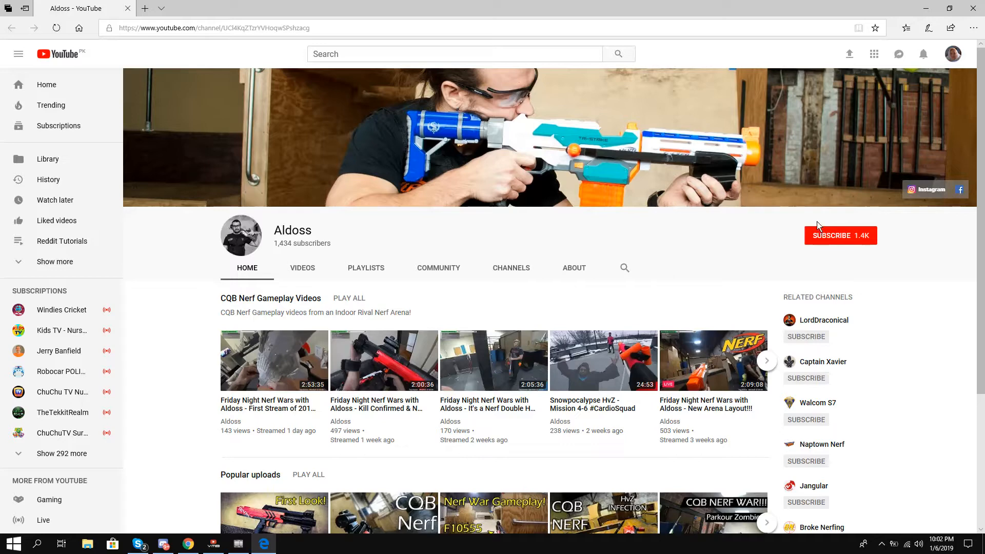
pyautogui.rightClick(840, 235)
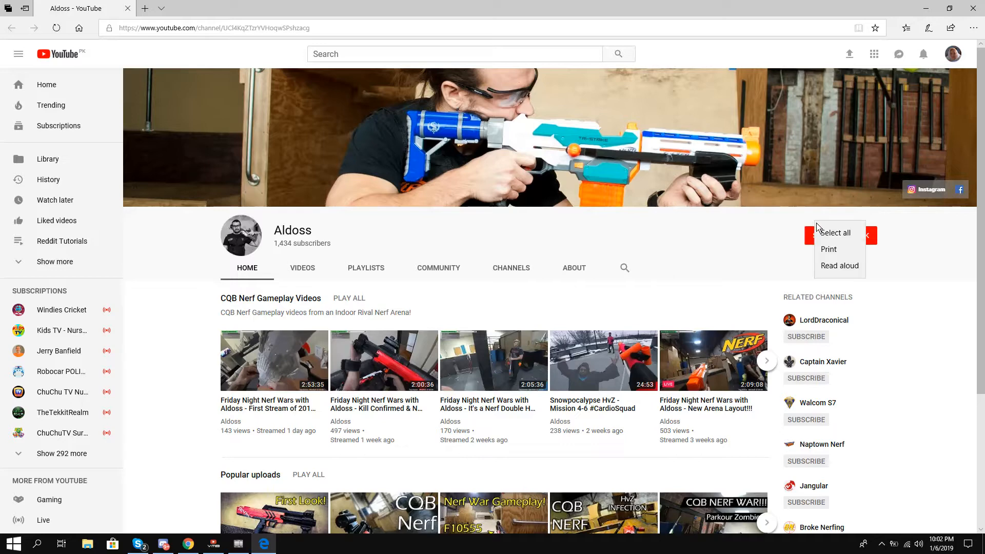
pyautogui.click(753, 230)
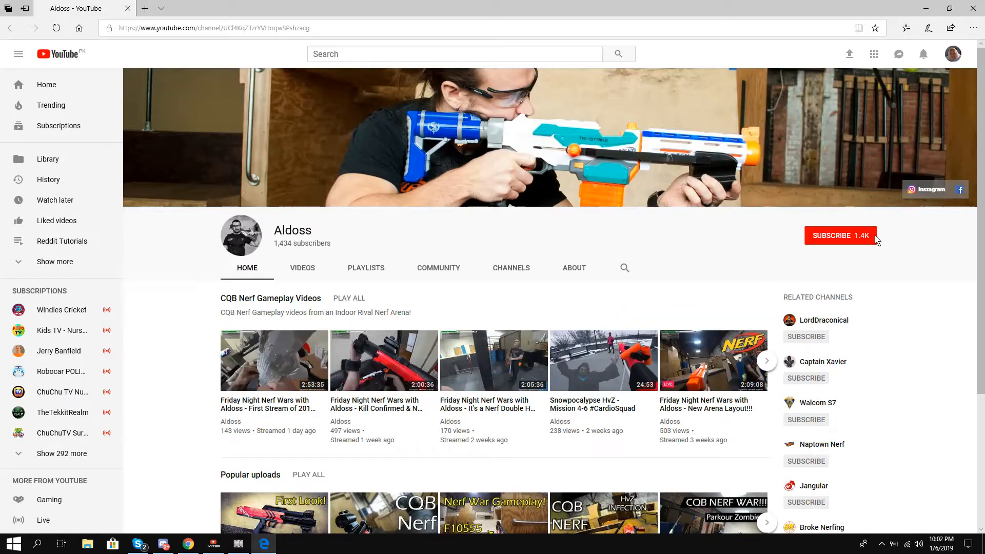
pyautogui.moveTo(452, 296)
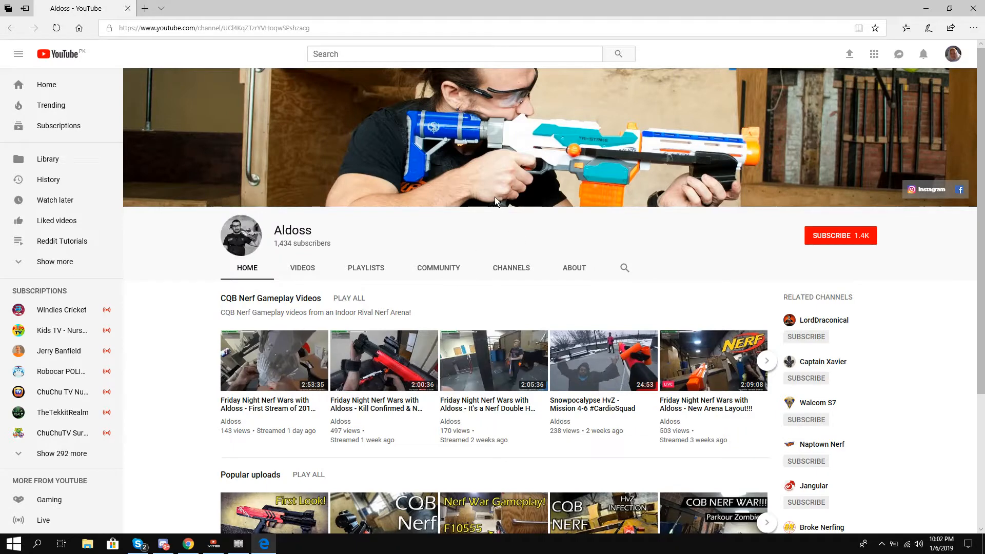
pyautogui.moveTo(500, 188)
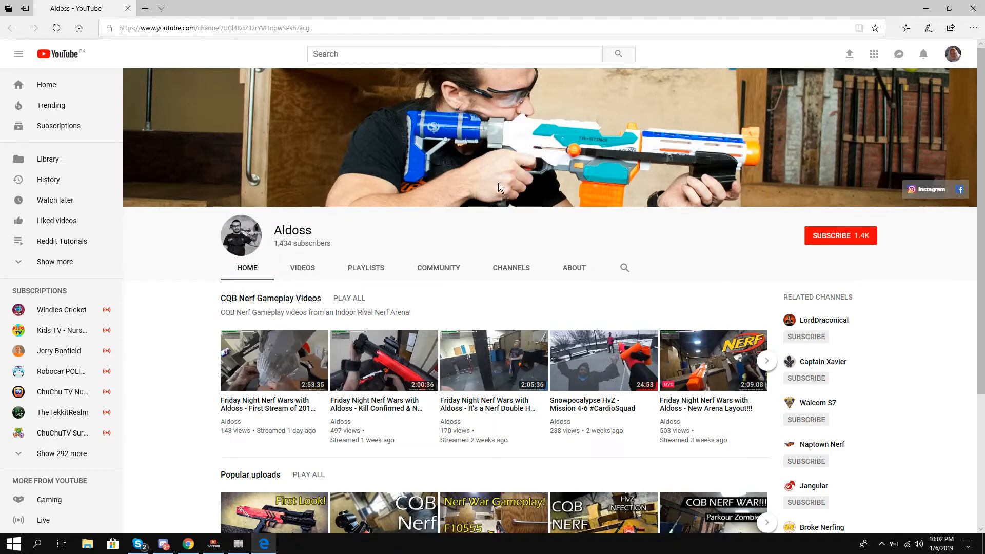
pyautogui.moveTo(473, 195)
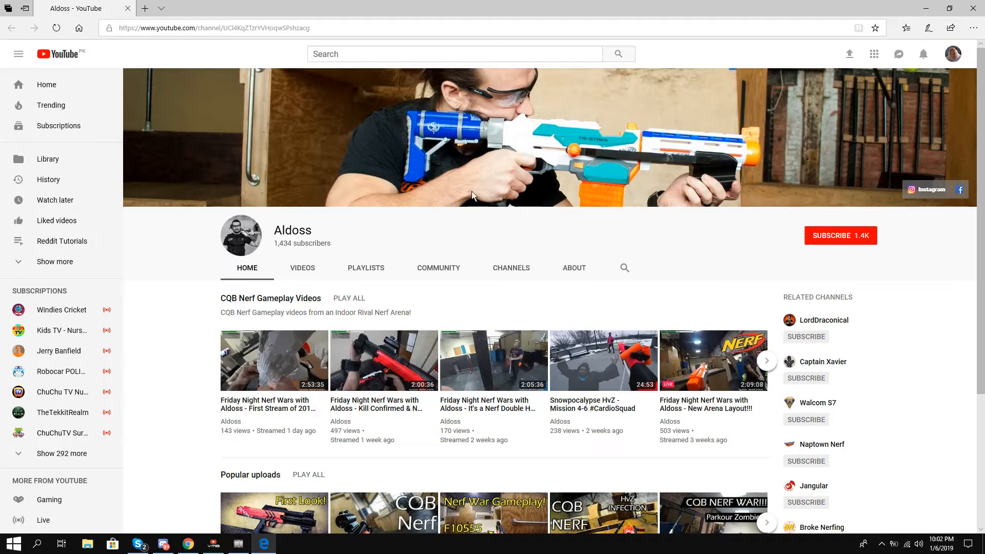
pyautogui.moveTo(607, 228)
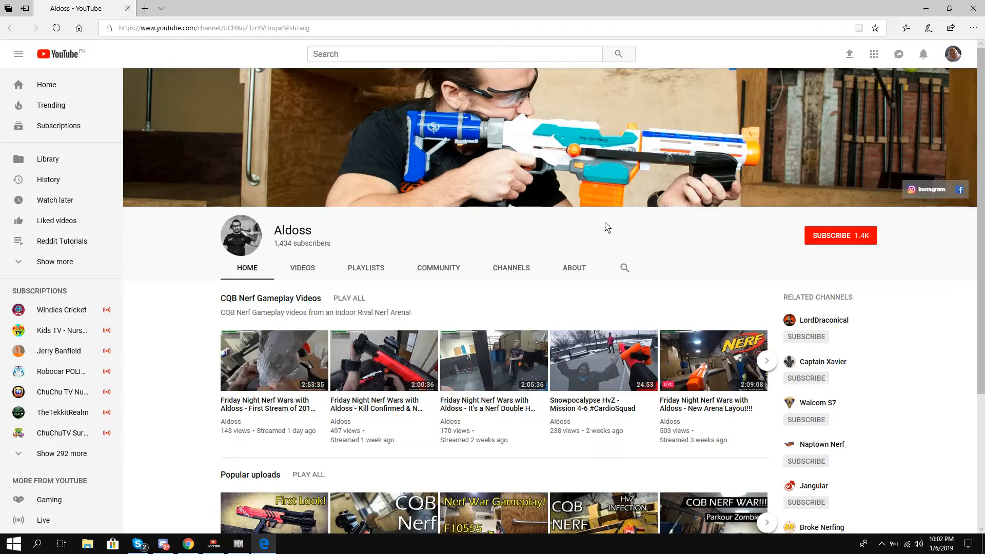
pyautogui.moveTo(622, 237)
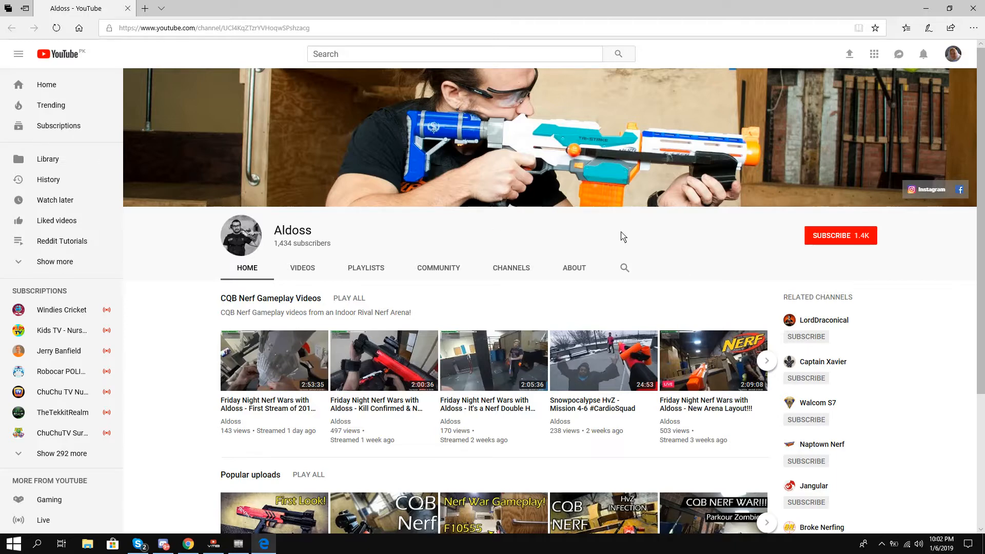